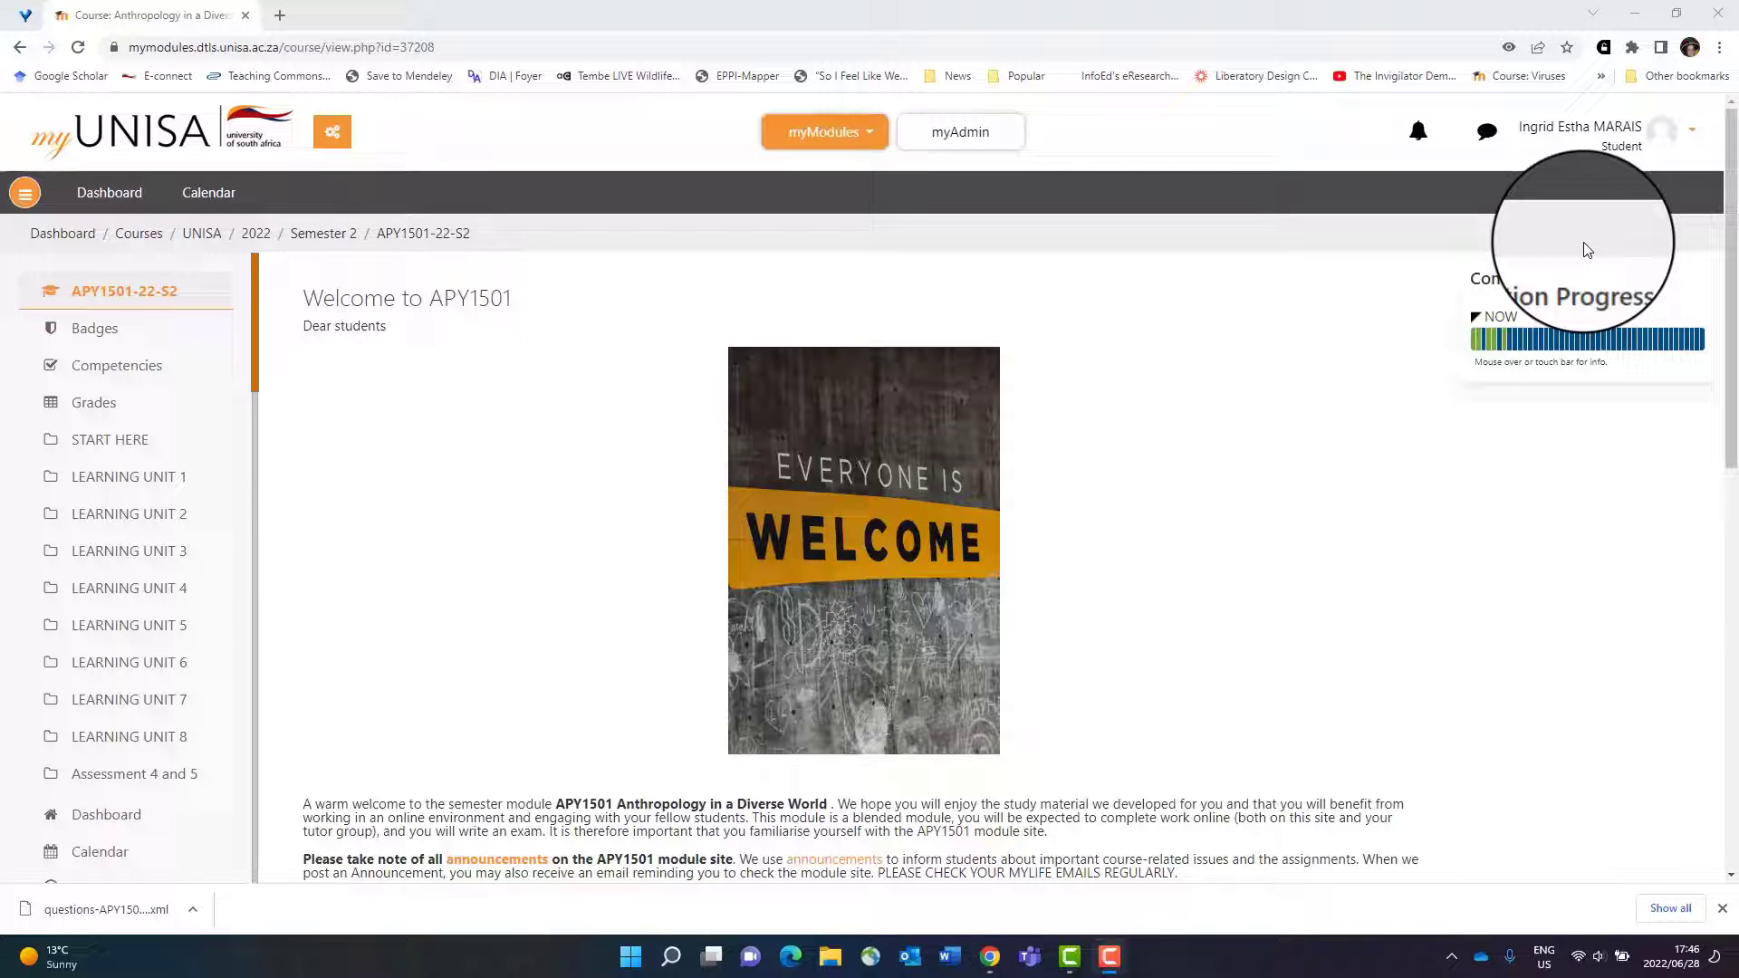
{"action": "mouse_move", "coordinate": [1432, 491]}
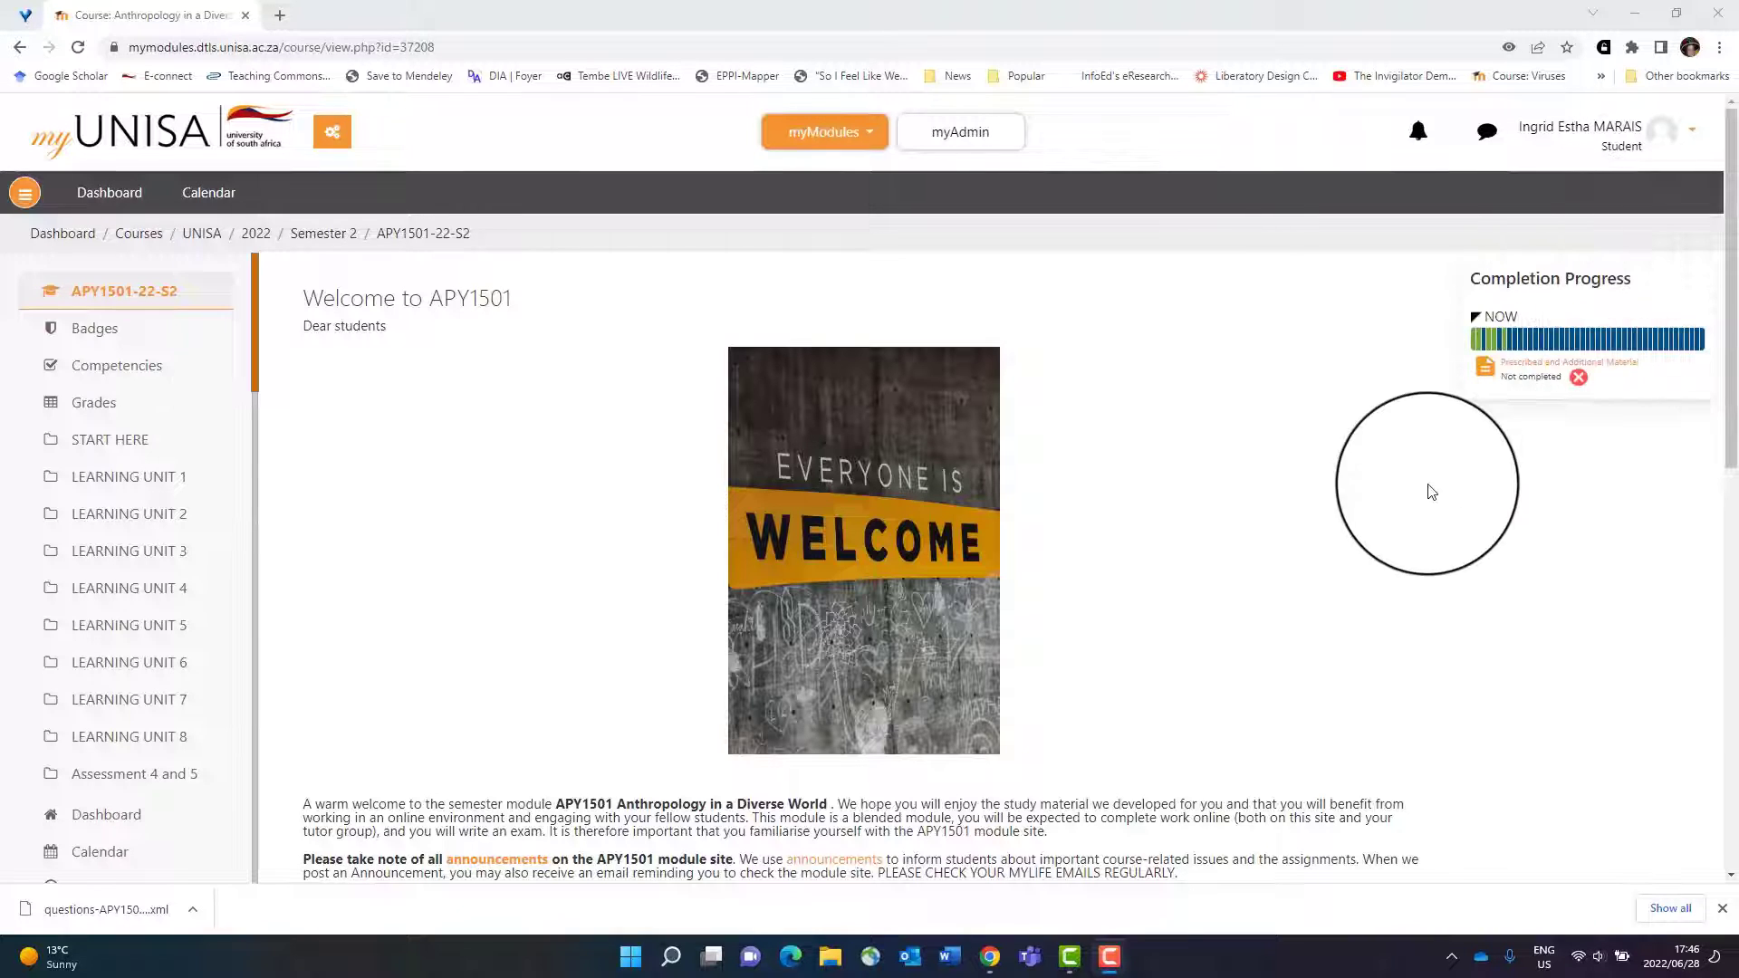
Open the course Announcements forum, then the 'Welcome to APY1501 2022 semester 2' announcement.
{"action": "scroll", "scroll_direction": "down", "scroll_amount": 3}
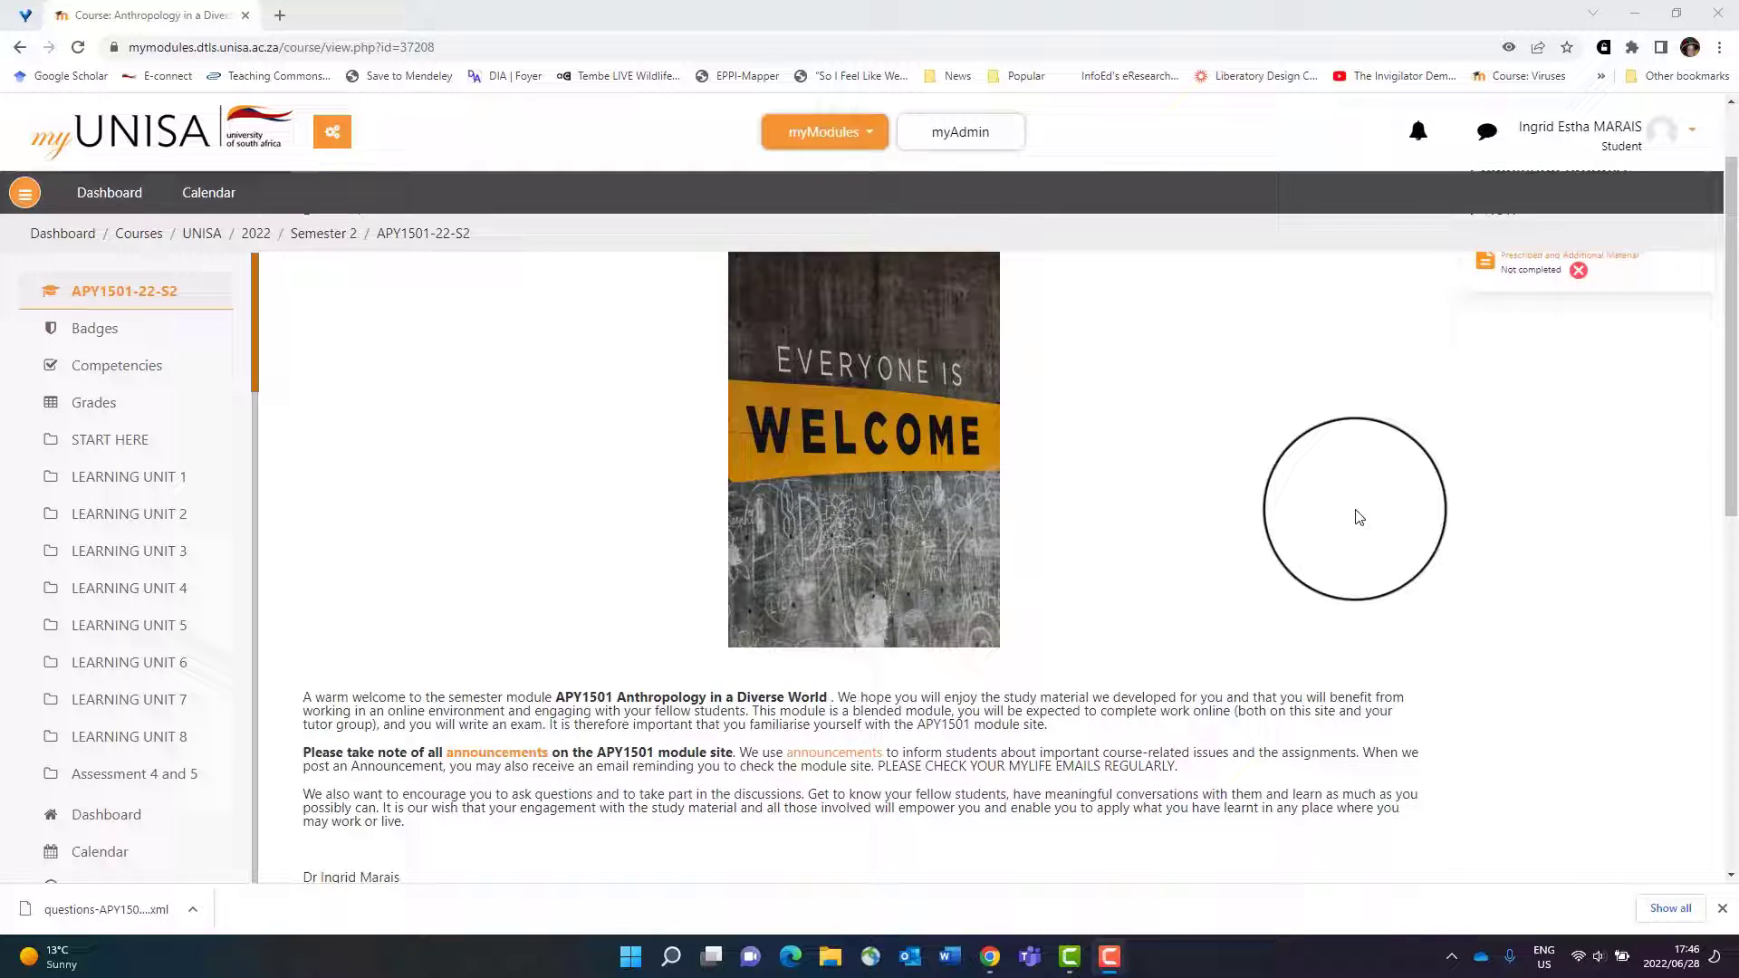
{"action": "scroll", "scroll_direction": "down", "scroll_amount": 3}
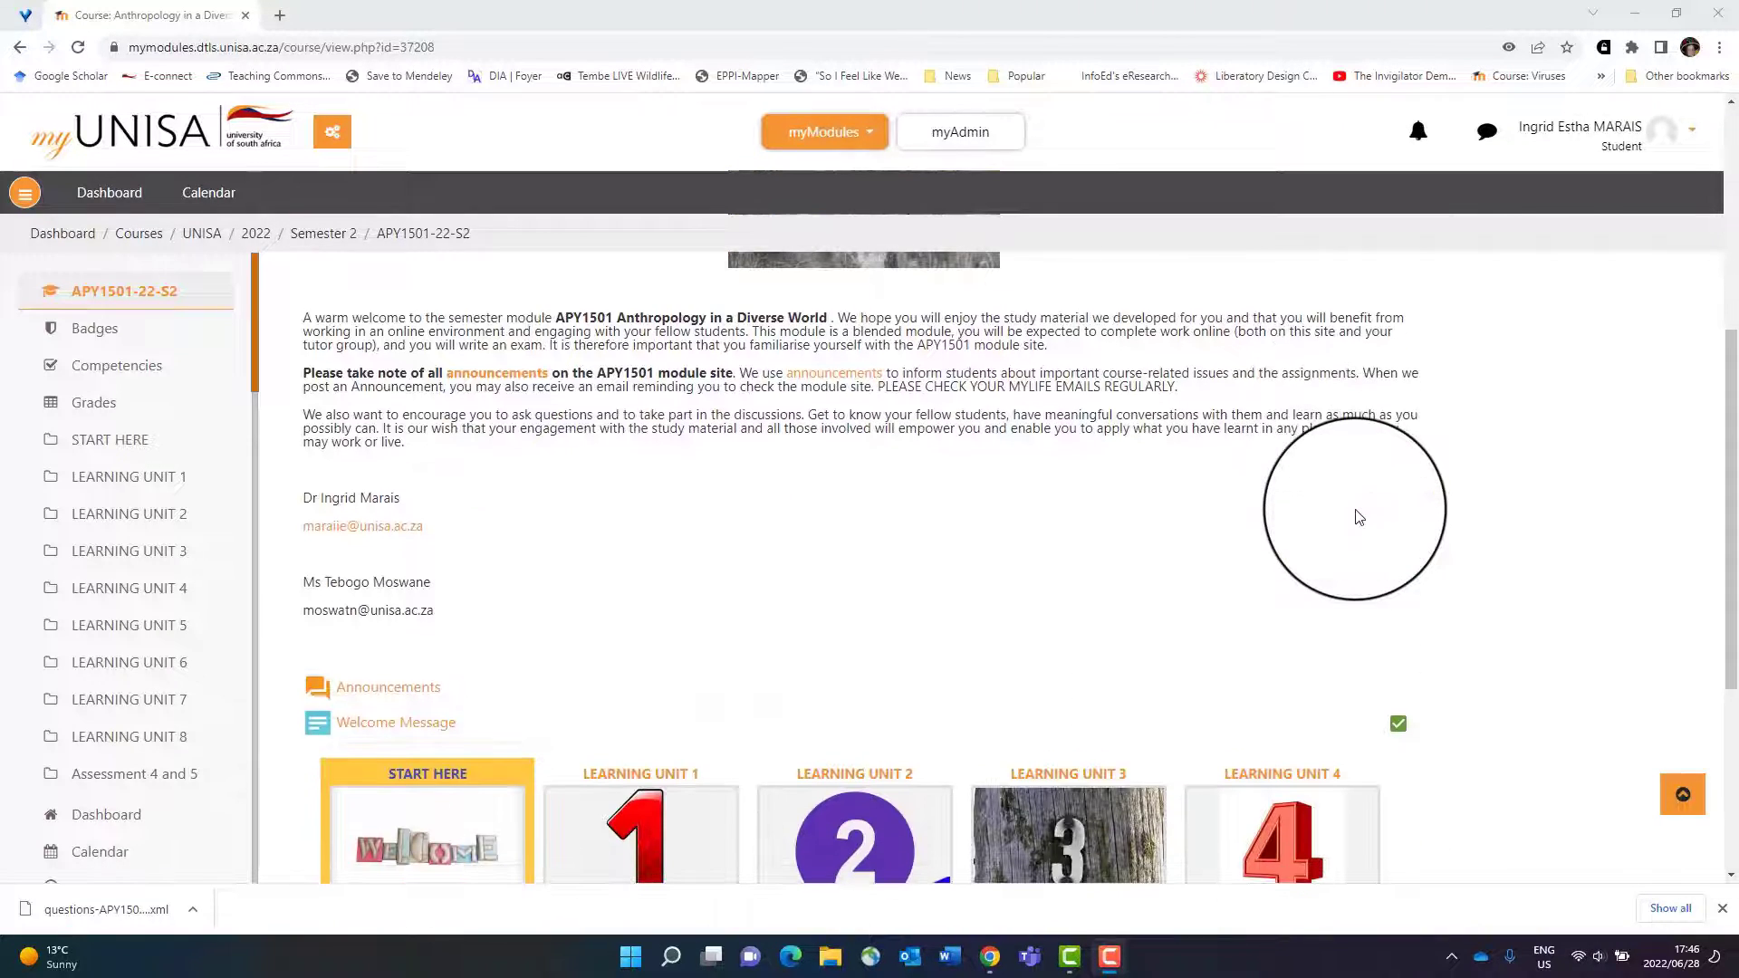
{"action": "scroll", "scroll_direction": "down", "scroll_amount": 3}
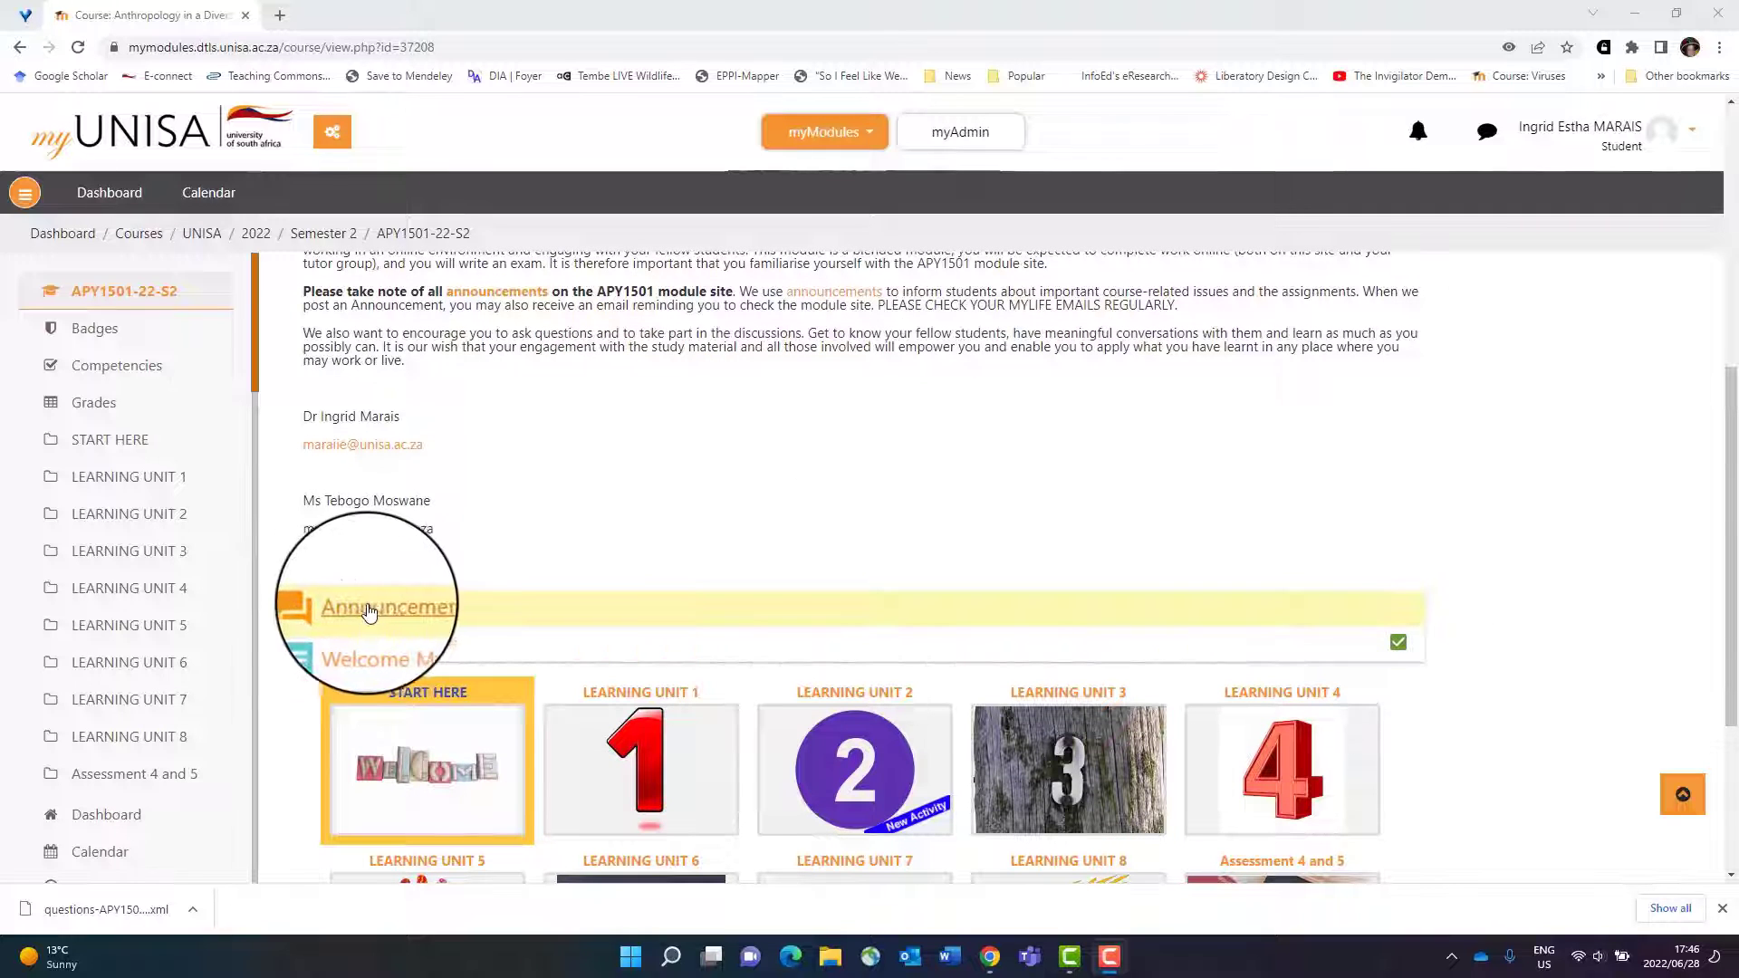
{"action": "mouse_move", "coordinate": [377, 607]}
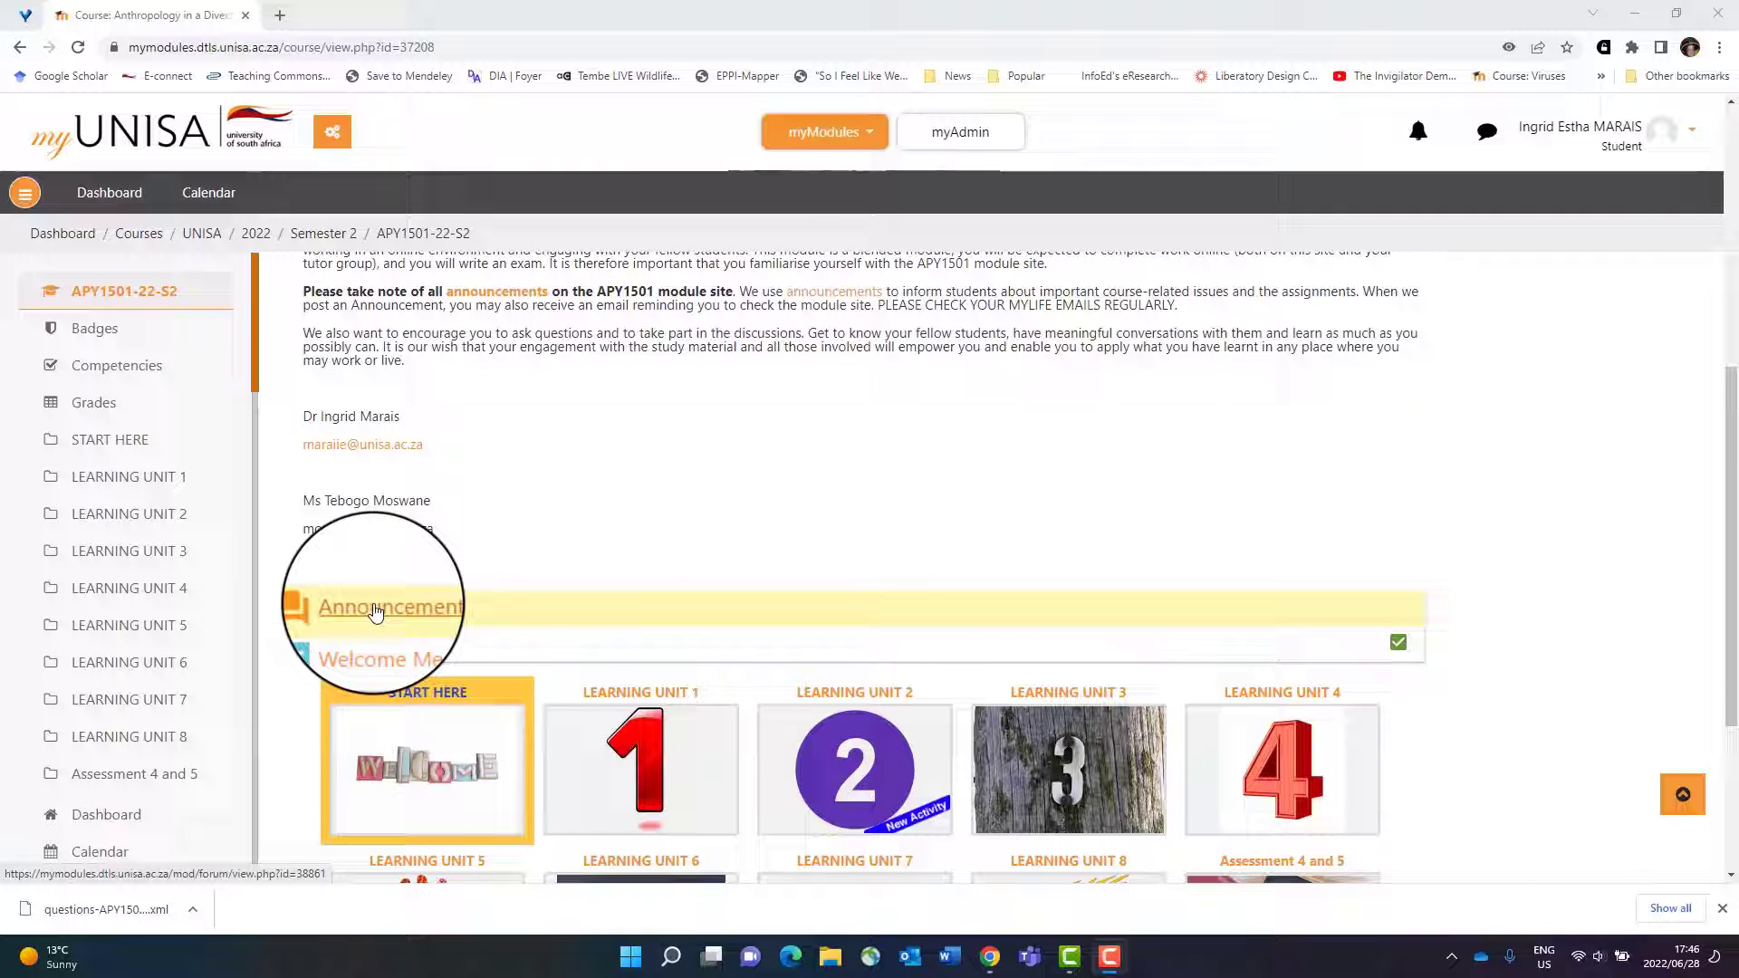
{"action": "left_click", "coordinate": [389, 607]}
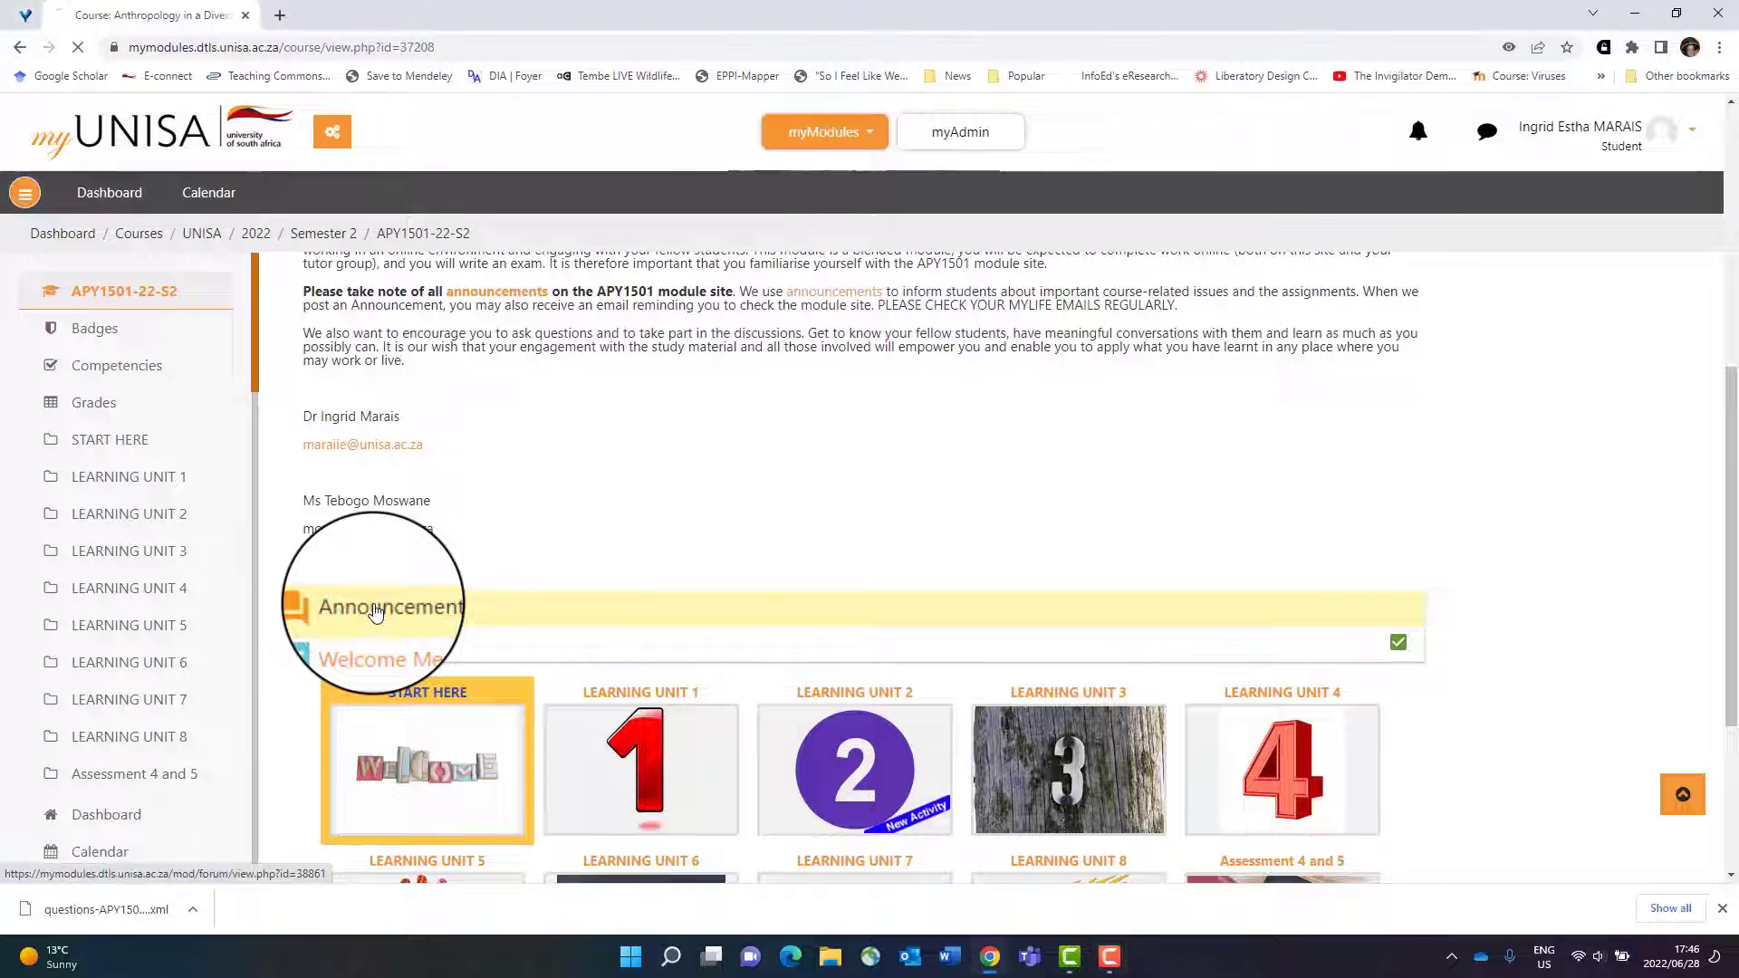
{"action": "left_click", "coordinate": [389, 607]}
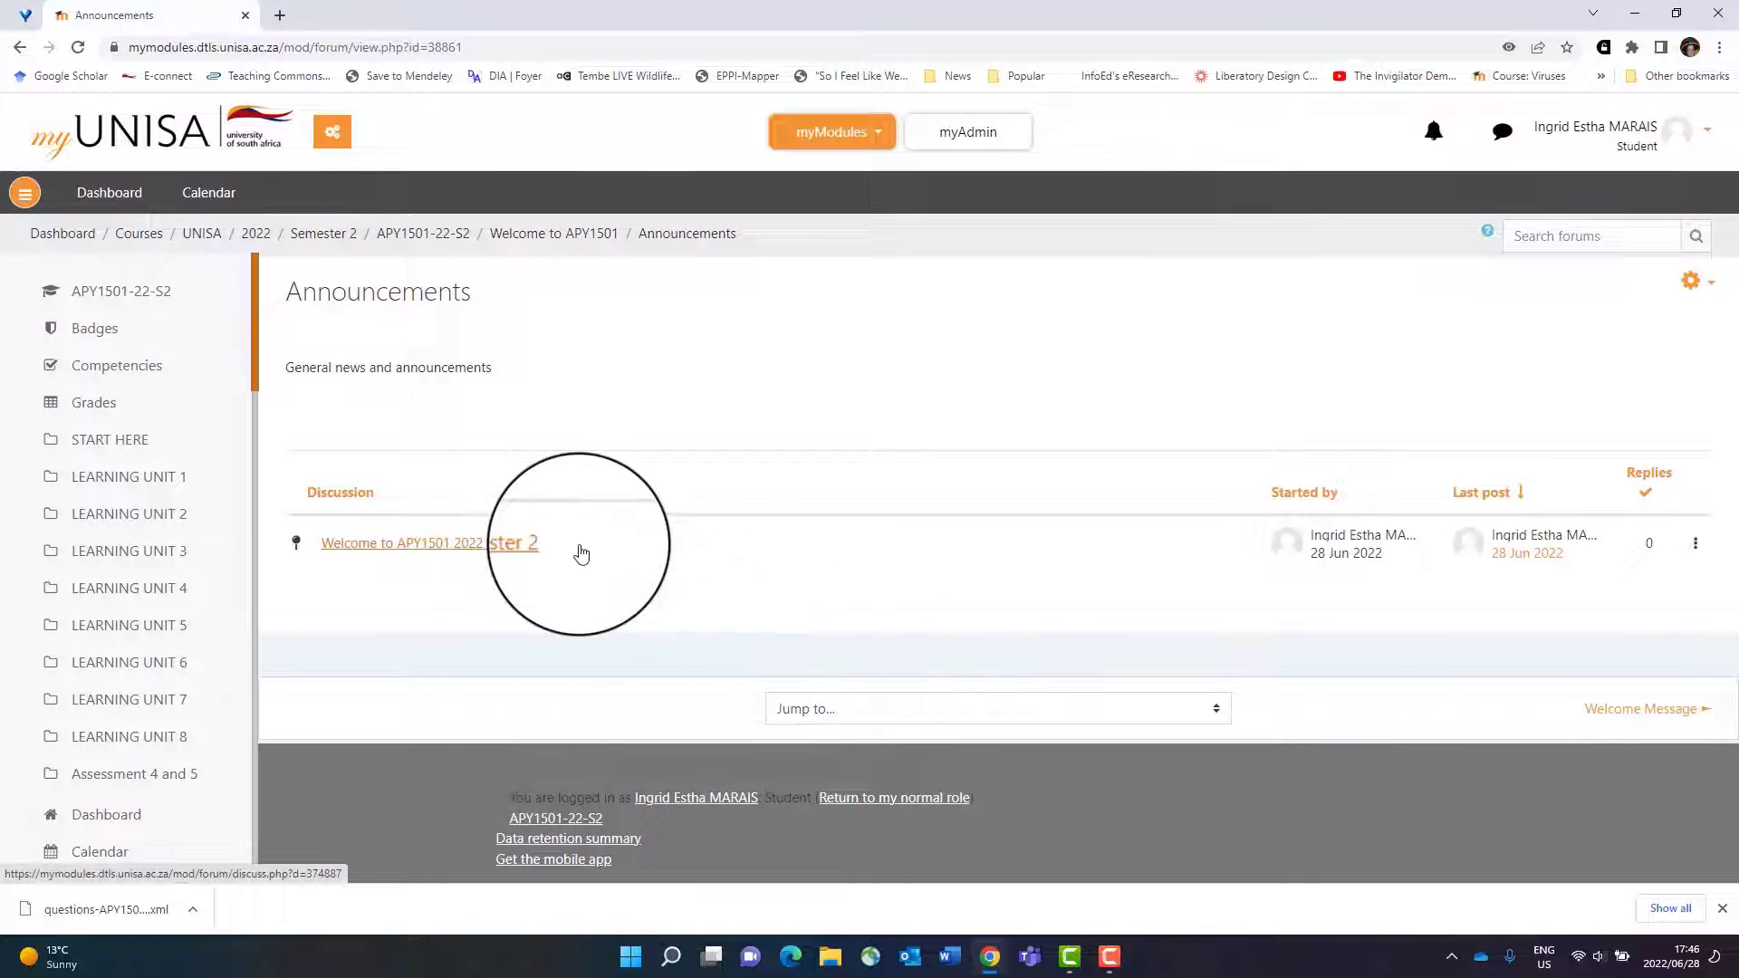
{"action": "mouse_move", "coordinate": [543, 706]}
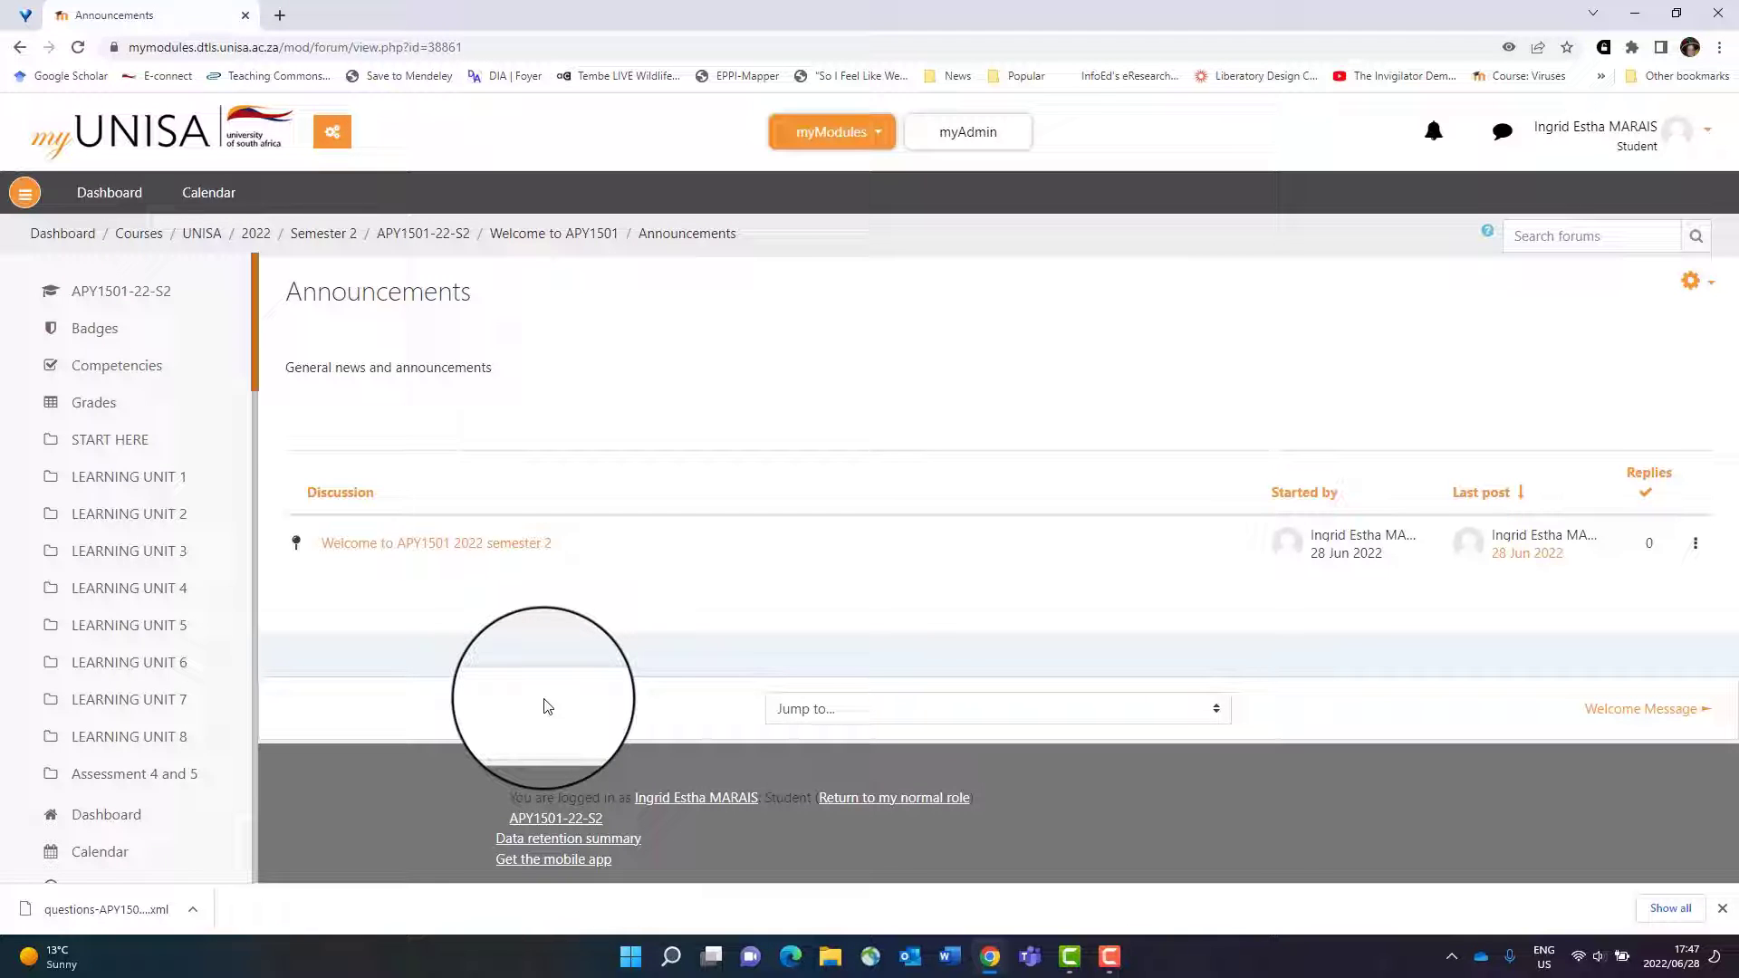
{"action": "left_click", "coordinate": [435, 543]}
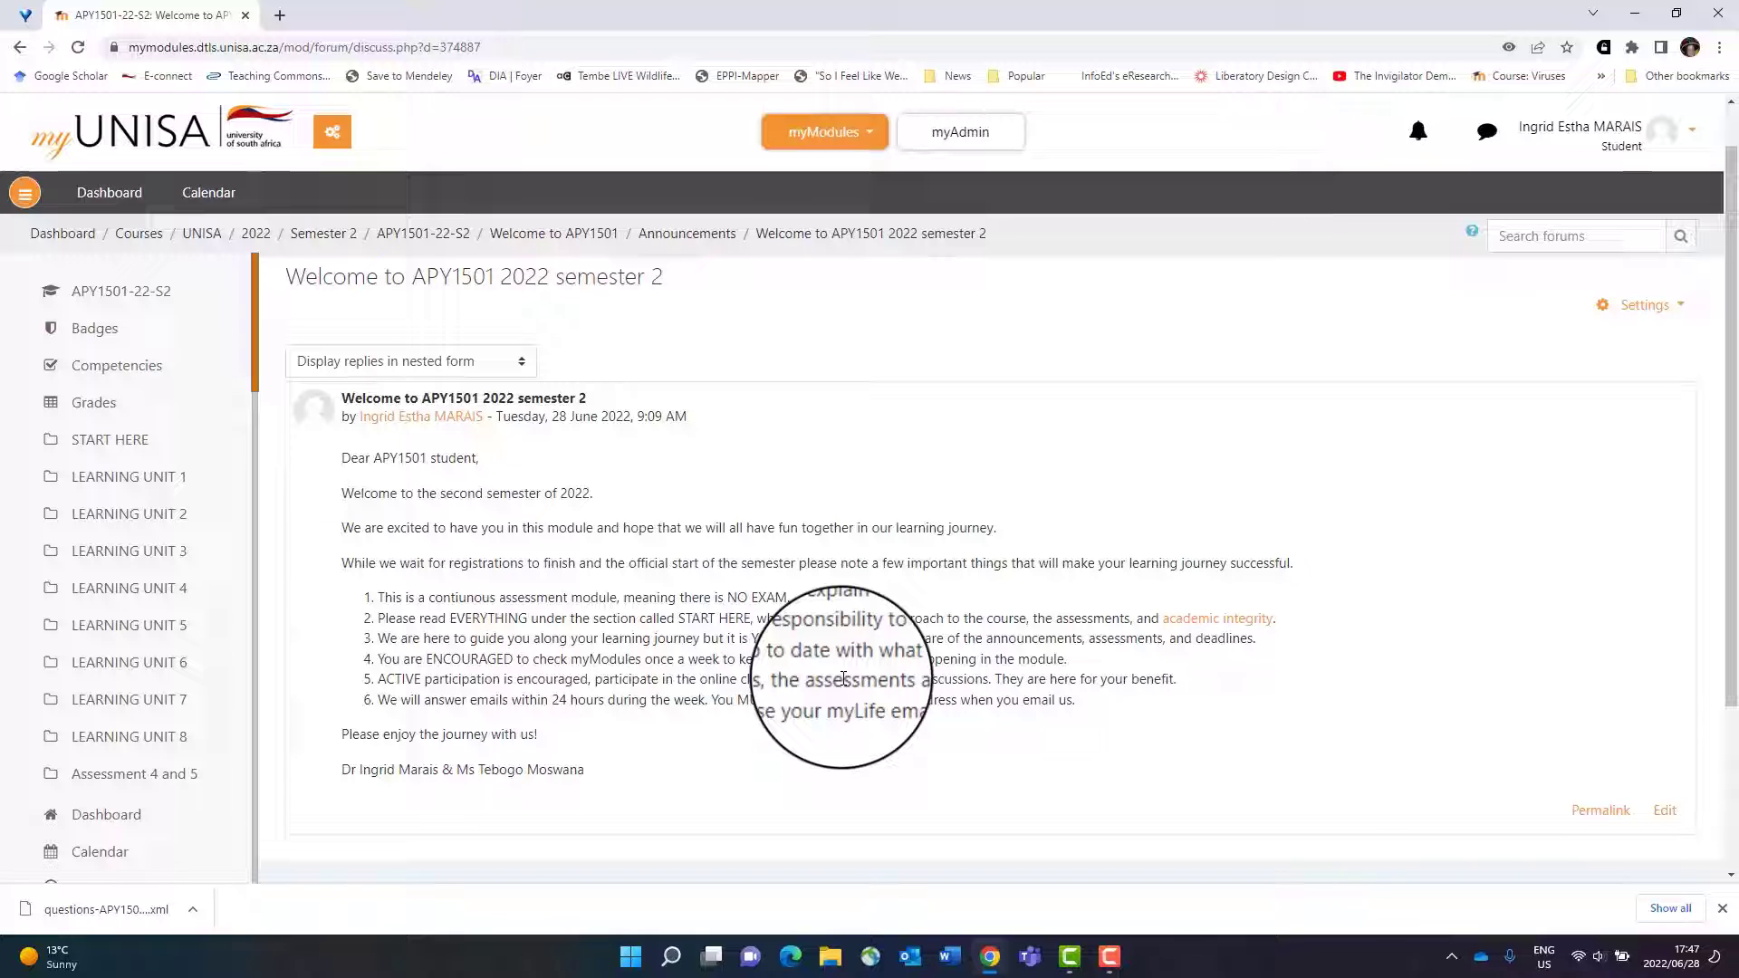
{"action": "mouse_move", "coordinate": [830, 549]}
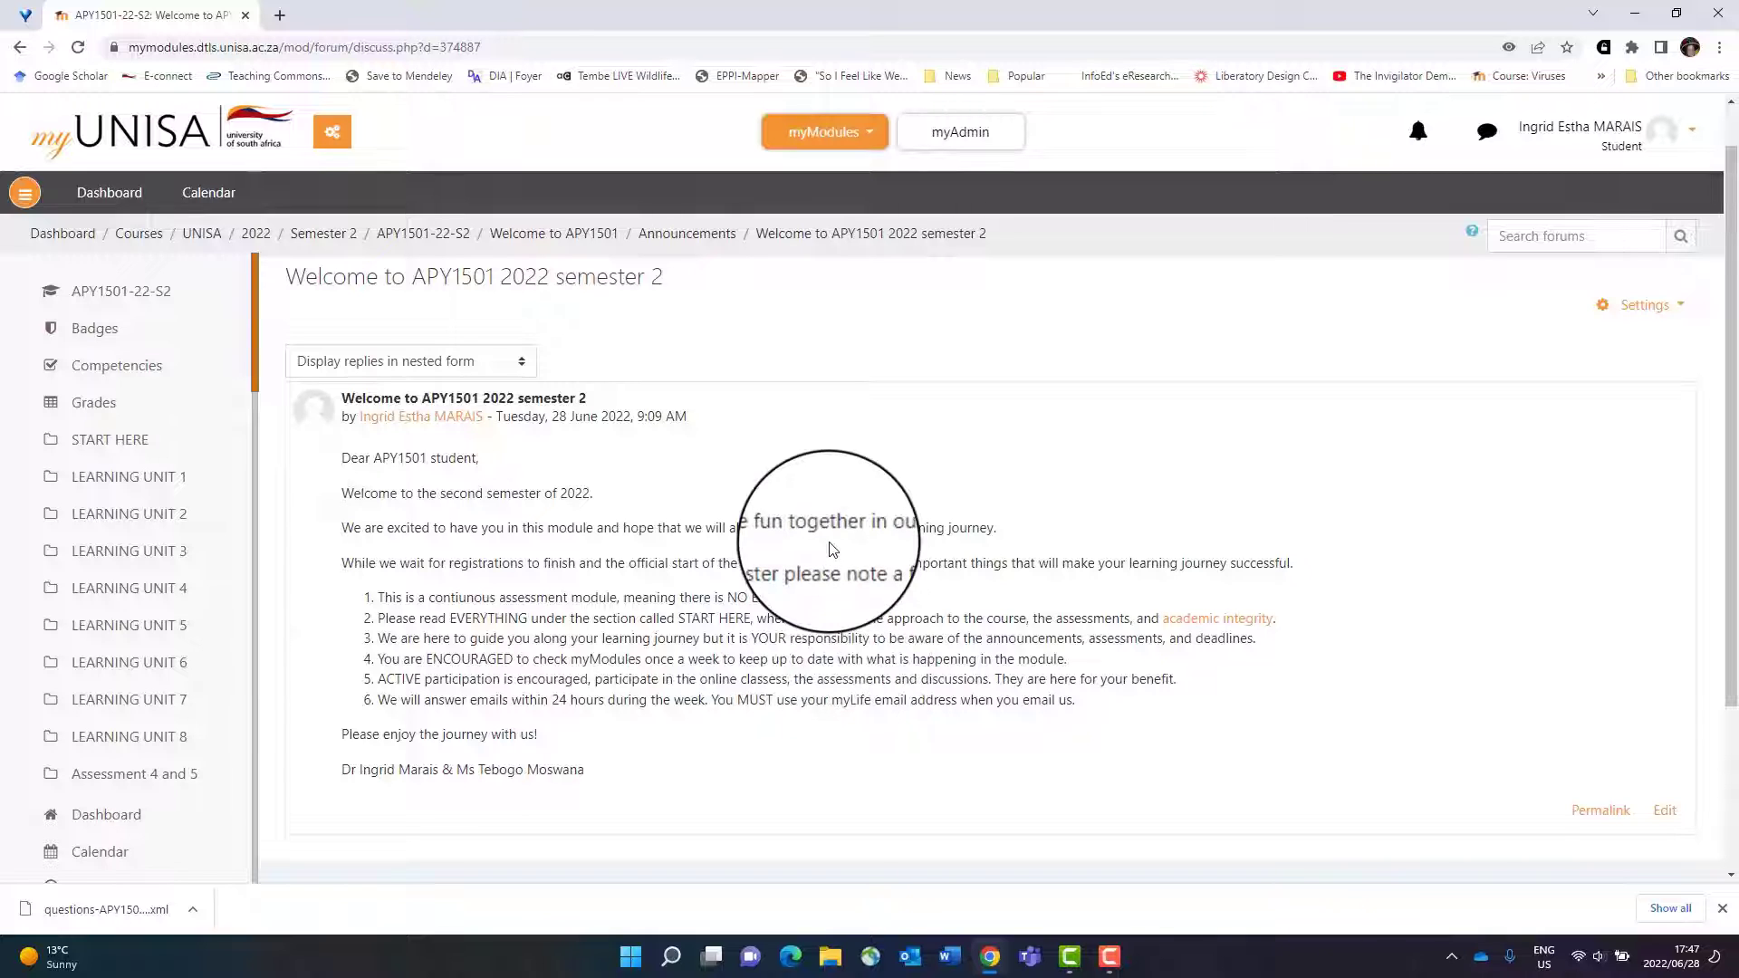
{"action": "mouse_move", "coordinate": [687, 234]}
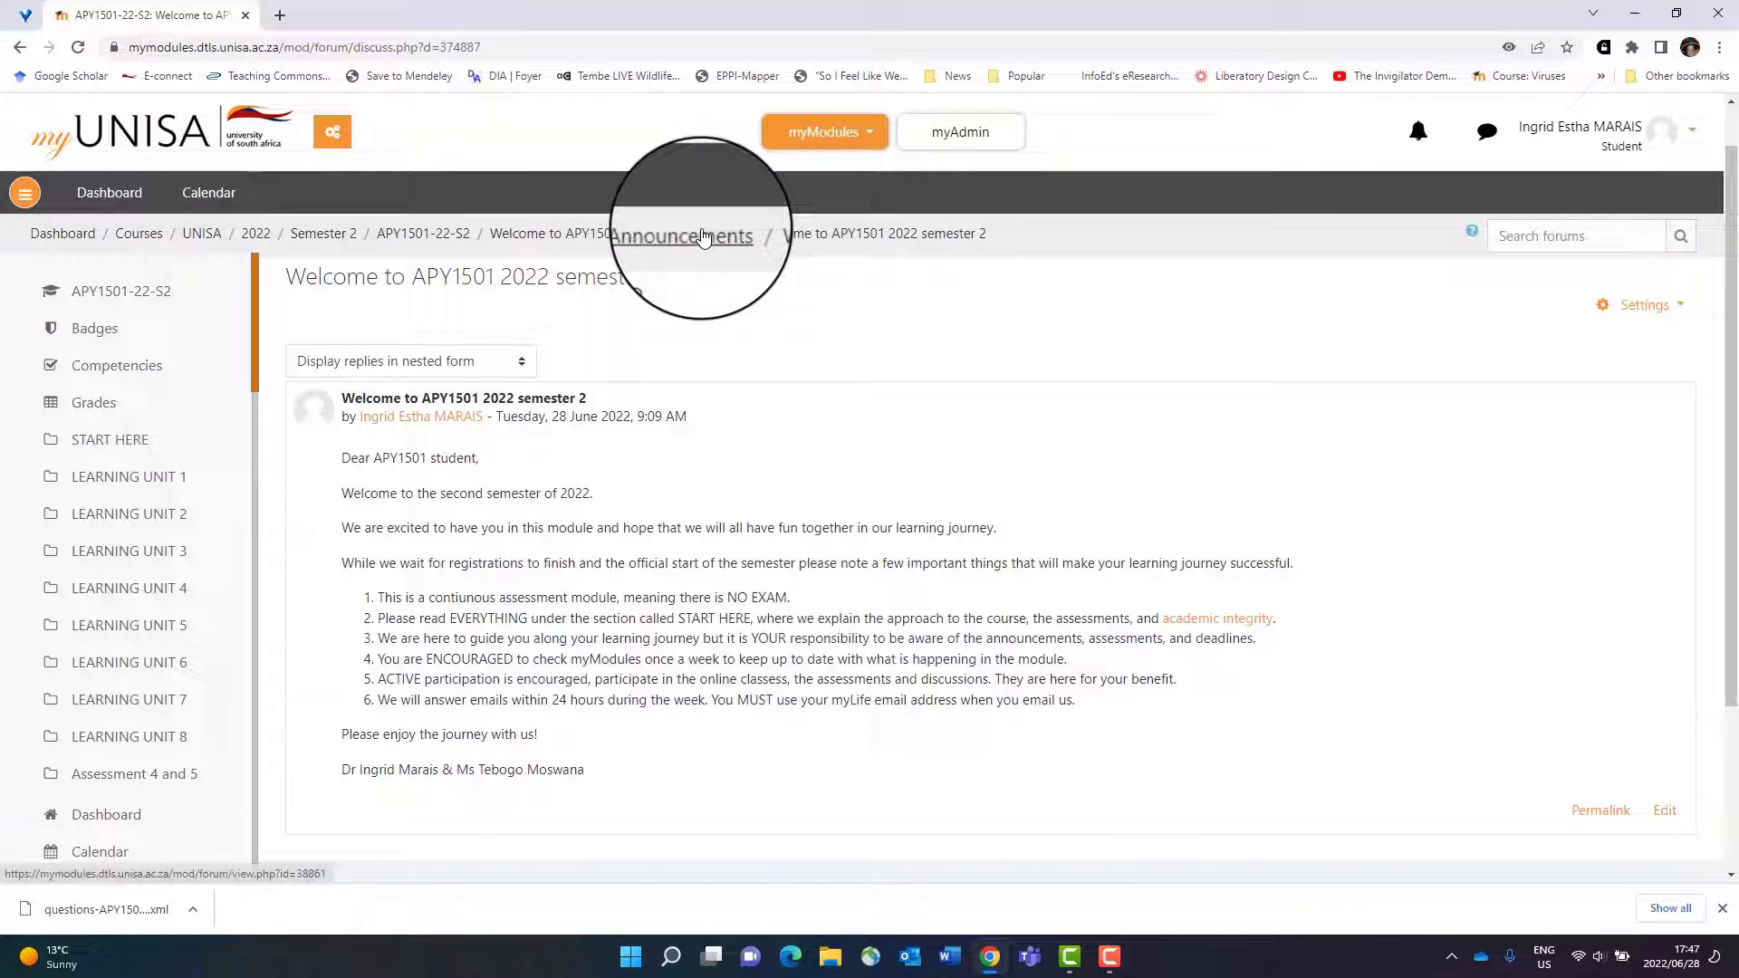